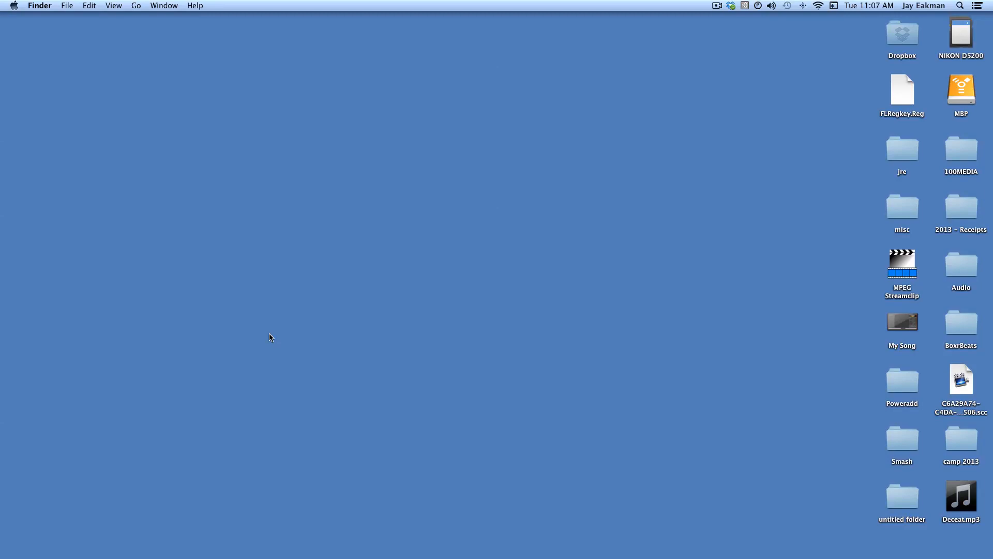
pyautogui.moveTo(33, 520)
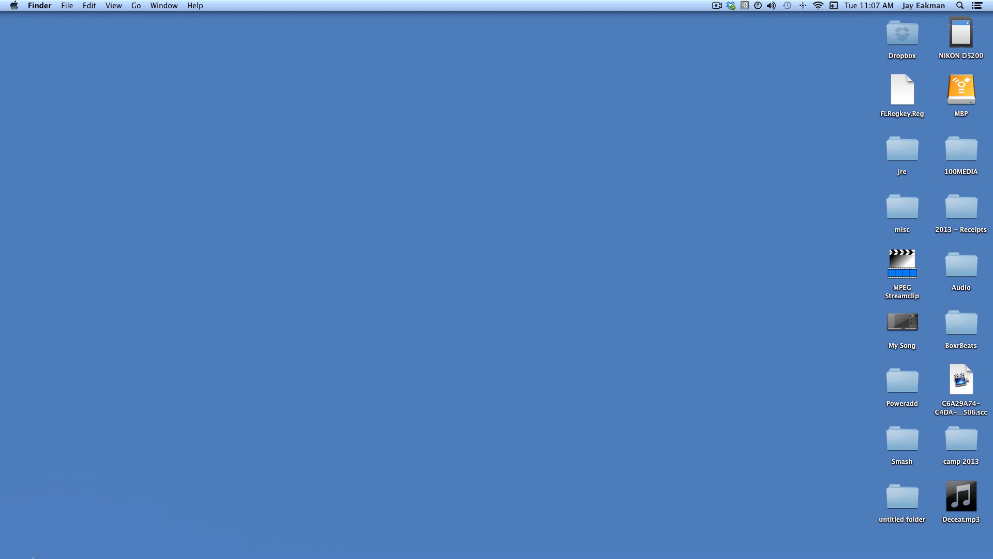
pyautogui.moveTo(163, 532)
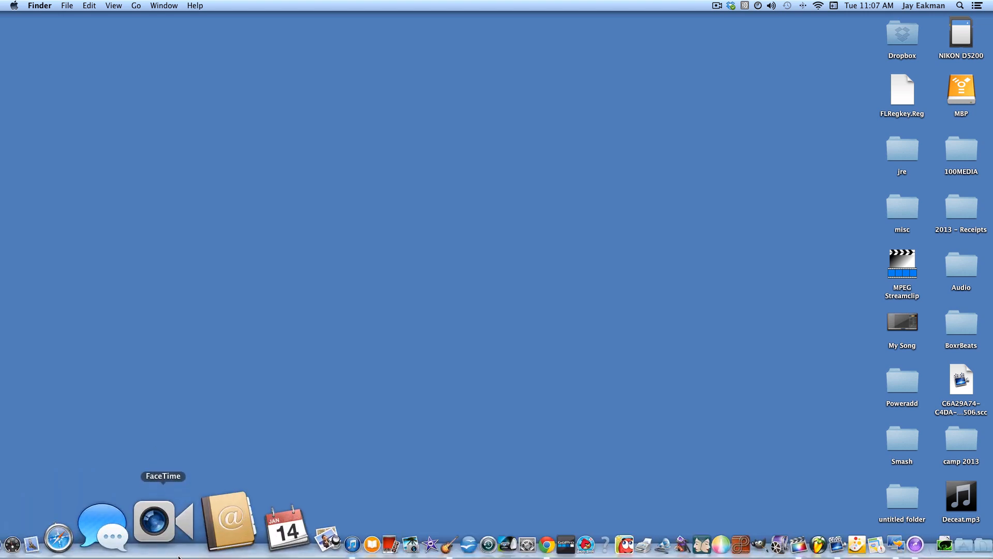
# Open Launchpad from the Dock to show all installed applications.
pyautogui.click(51, 521)
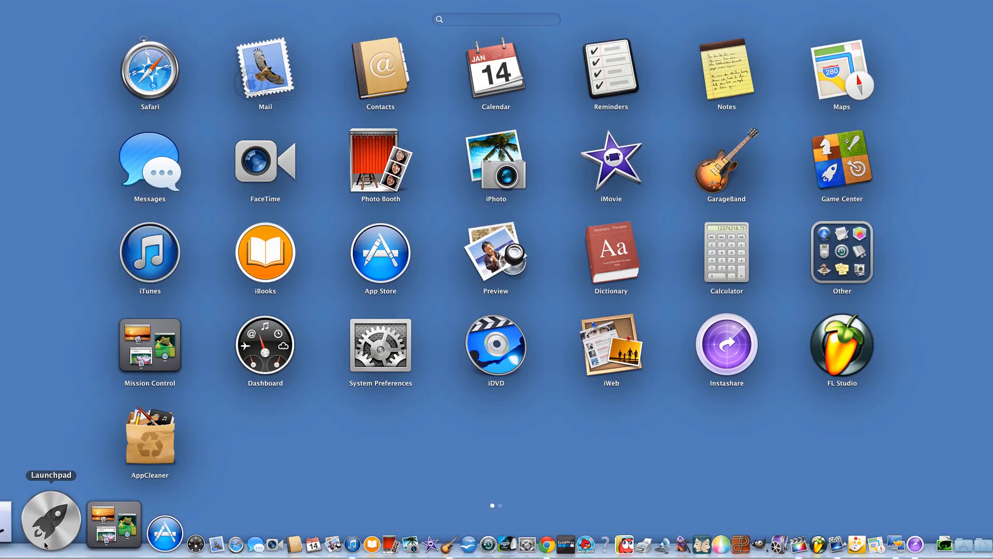
# Launch AppCleaner from Launchpad and reposition its window near the top of the screen.
pyautogui.click(149, 435)
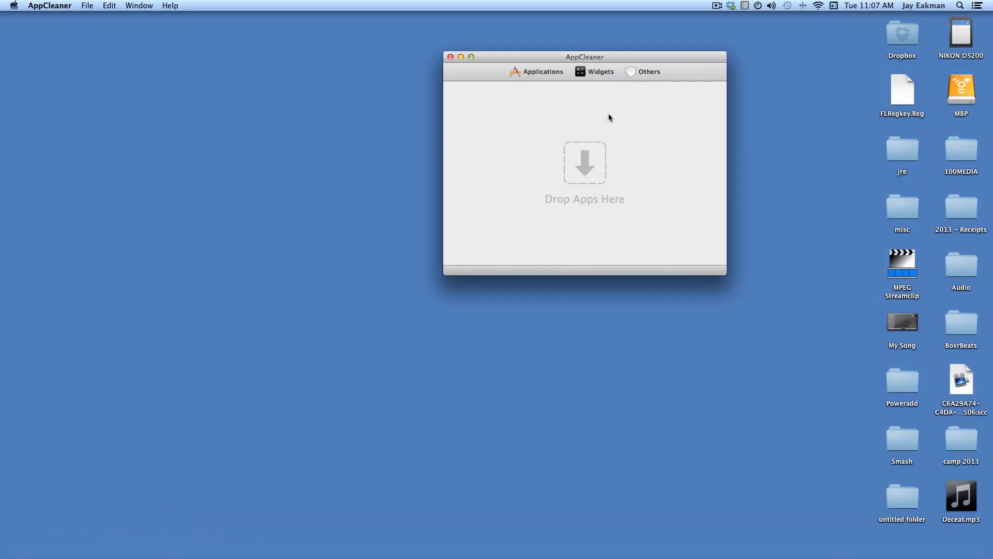
pyautogui.moveTo(583, 57); pyautogui.dragTo(572, 130)
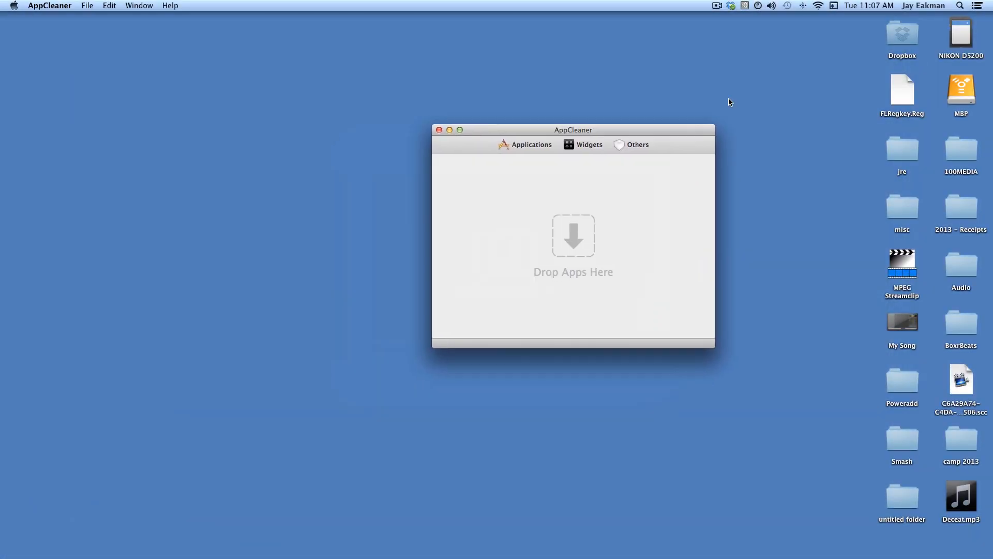
pyautogui.moveTo(572, 130); pyautogui.dragTo(565, 45)
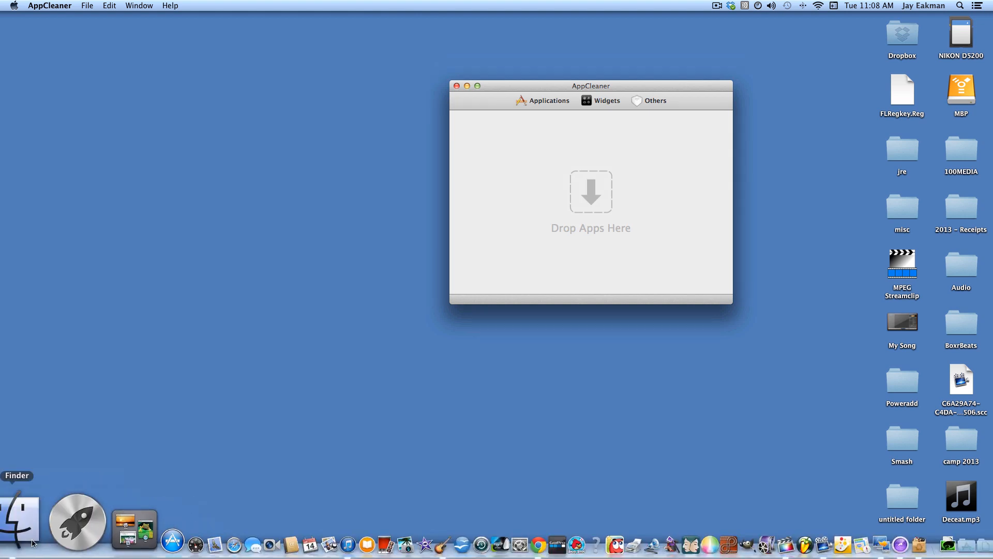
# Open Launchpad again to browse the installed apps for JustCloud.
pyautogui.click(78, 522)
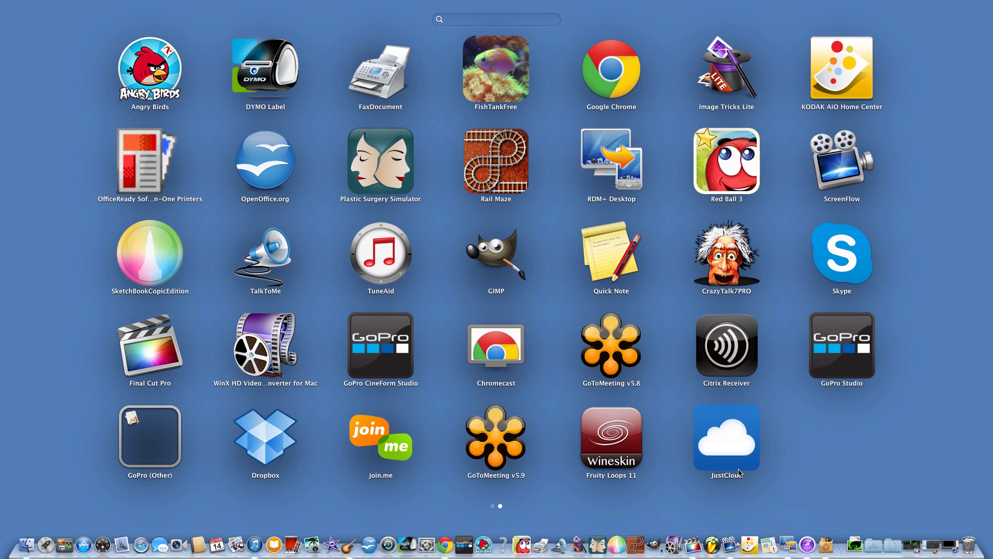
pyautogui.moveTo(728, 435)
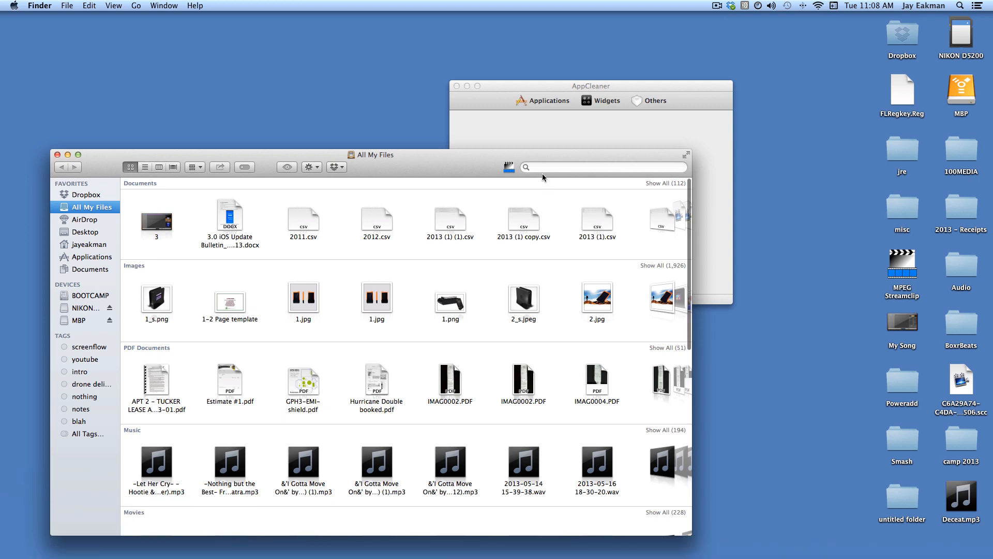
# Search Finder for 'justcloud' and drag the JustCloud app onto AppCleaner.
pyautogui.write('justclo')
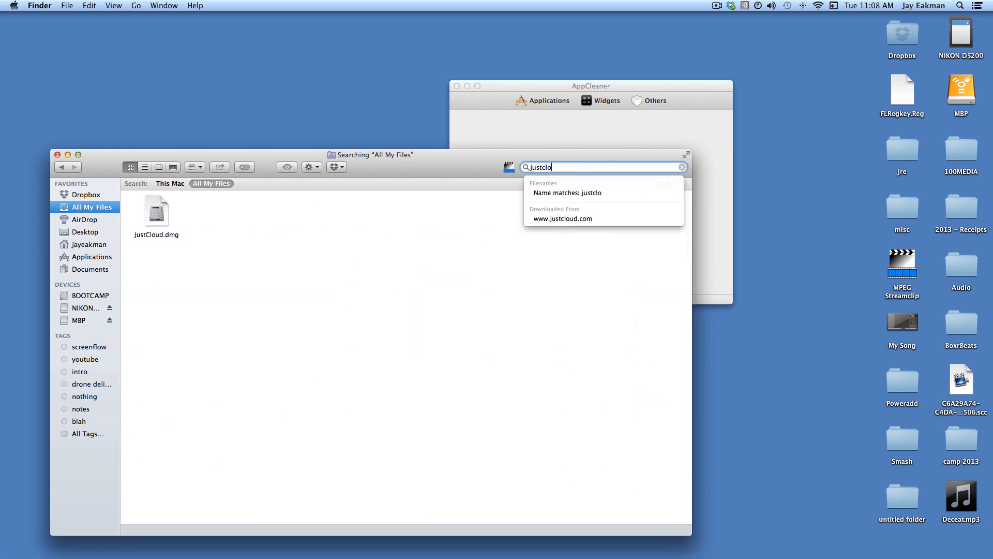
pyautogui.write('ud')
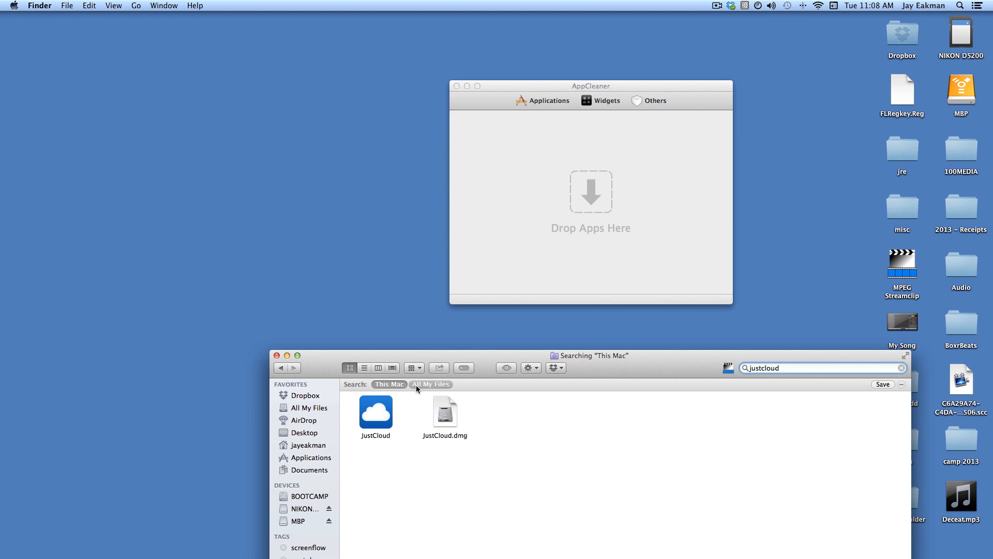
pyautogui.moveTo(375, 412); pyautogui.dragTo(534, 279)
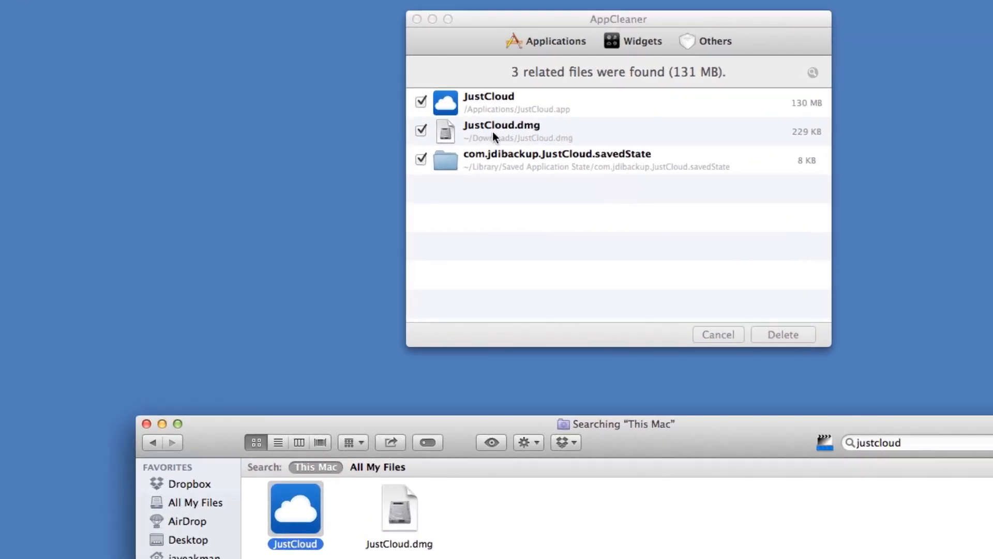
pyautogui.moveTo(434, 177)
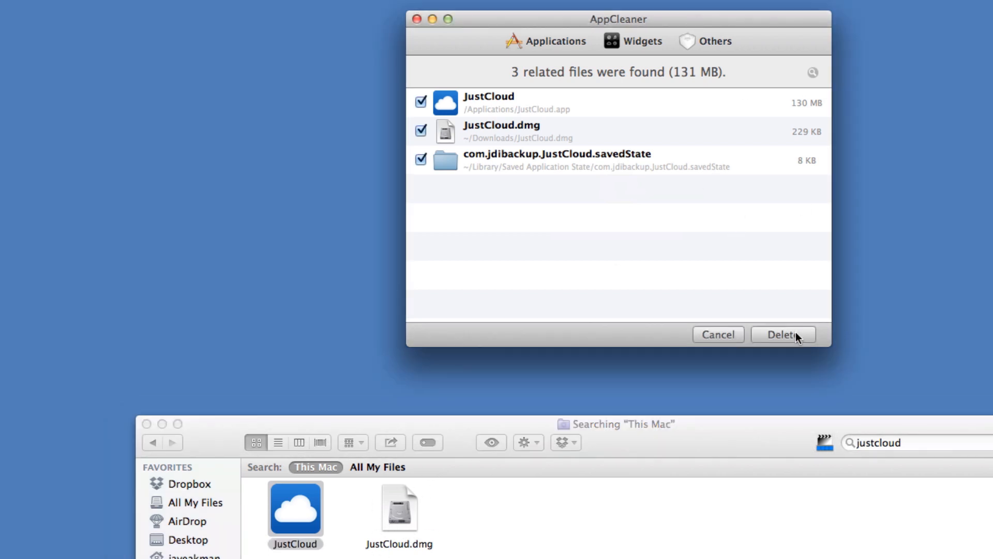
# Delete JustCloud's three related files (131 MB) in AppCleaner.
pyautogui.click(783, 335)
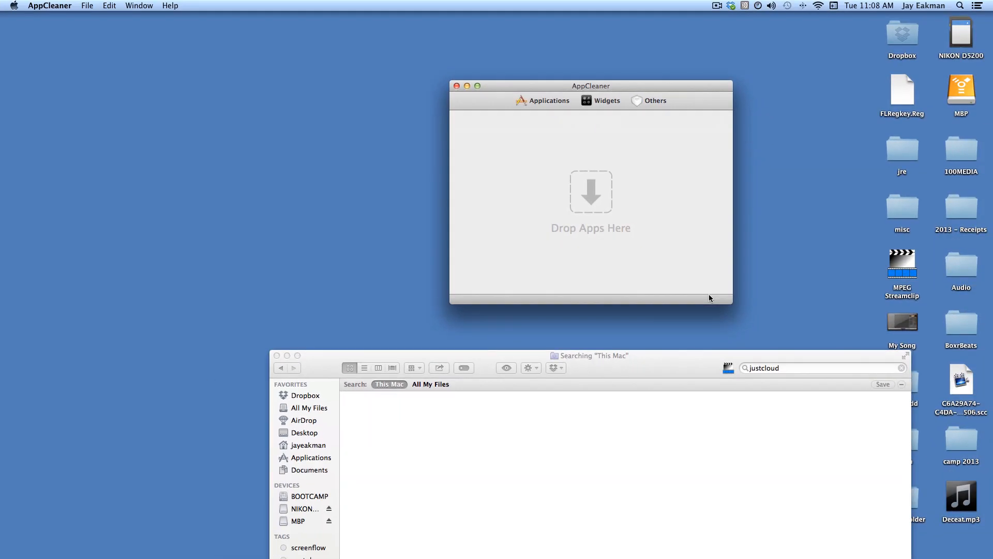
# Move the empty AppCleaner window aside, click the desktop, then move it back.
pyautogui.moveTo(589, 355); pyautogui.dragTo(447, 207)
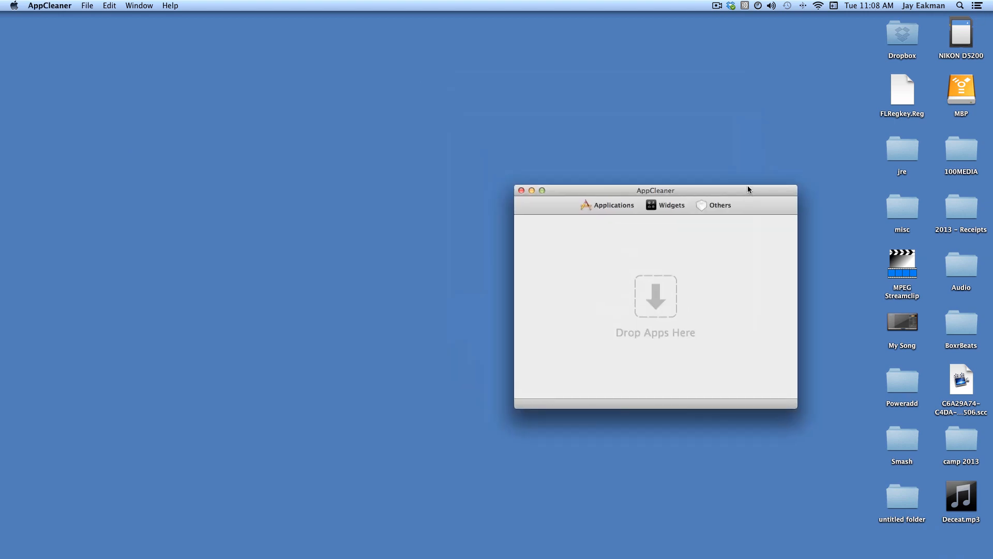
pyautogui.moveTo(655, 190); pyautogui.dragTo(270, 80)
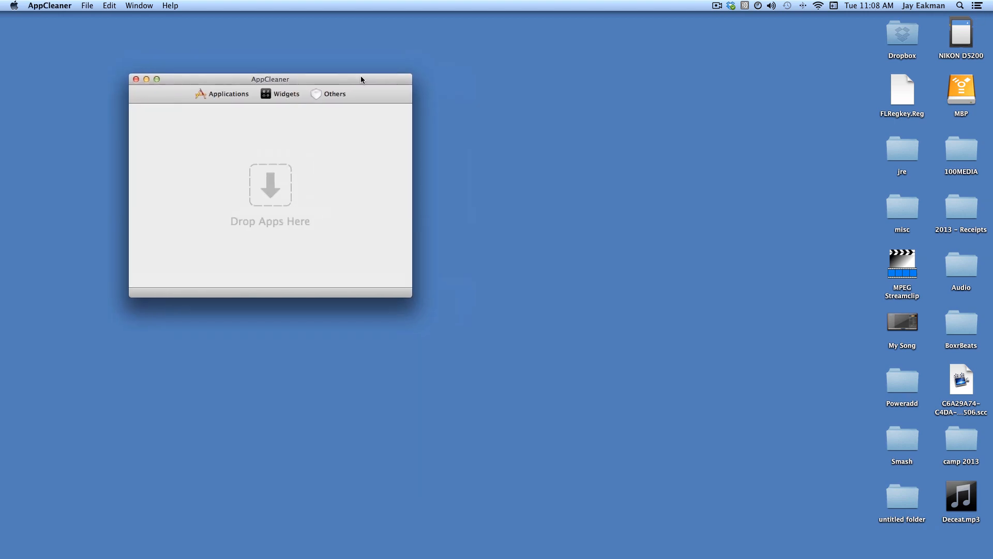
pyautogui.click(534, 240)
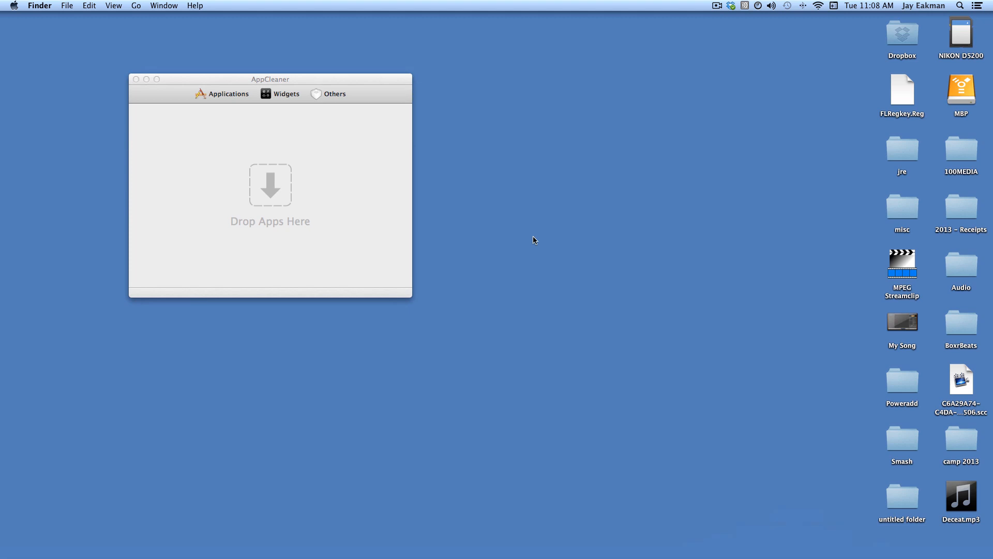
pyautogui.moveTo(269, 79); pyautogui.dragTo(512, 110)
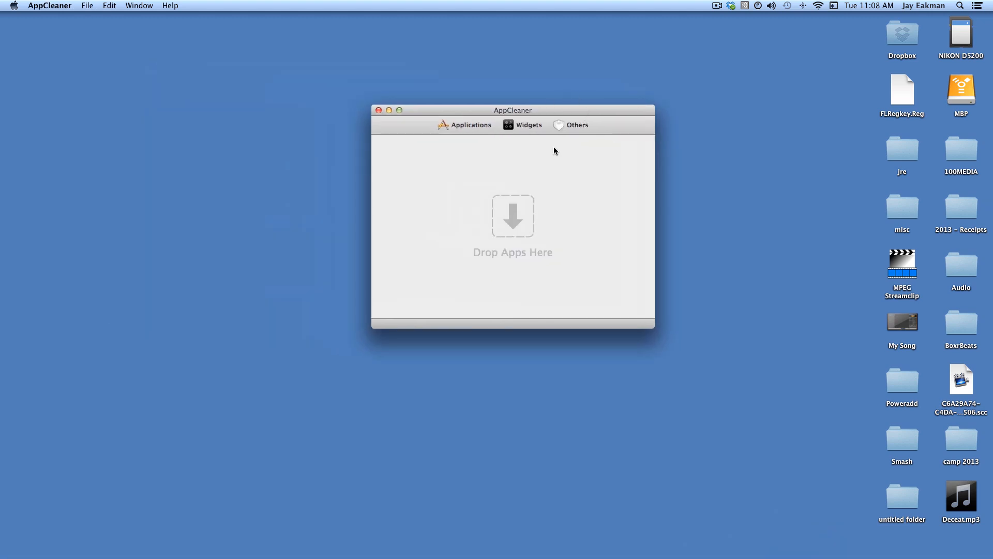